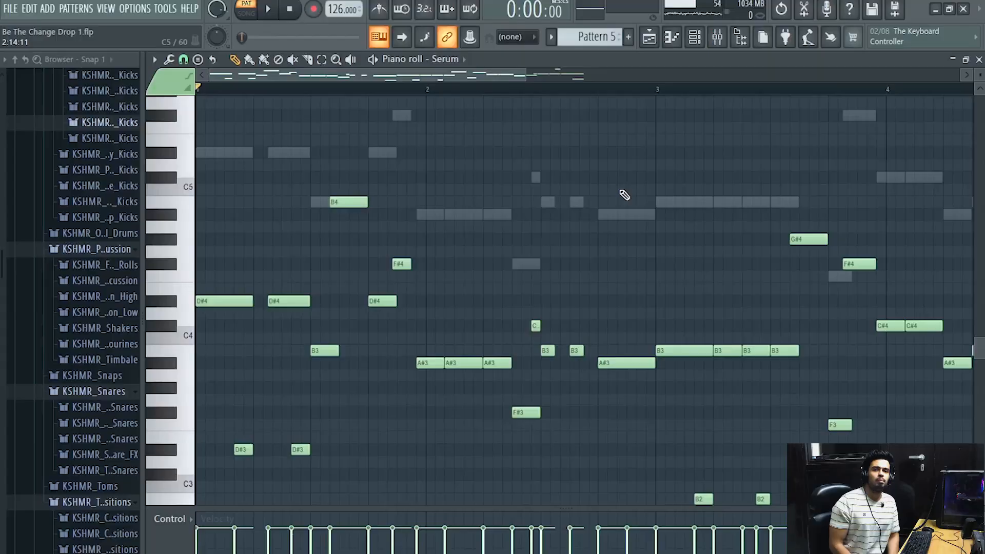
mouse_move(950, 383)
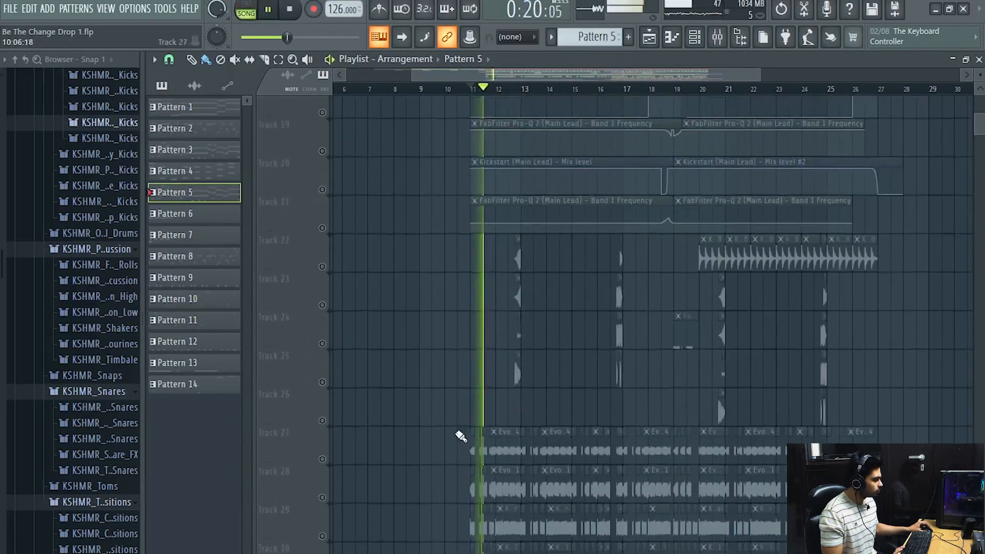
Scroll the playlist to transition tracks 13–17 with crash samples, risers and Pattern 6 clips
scroll("down", 3)
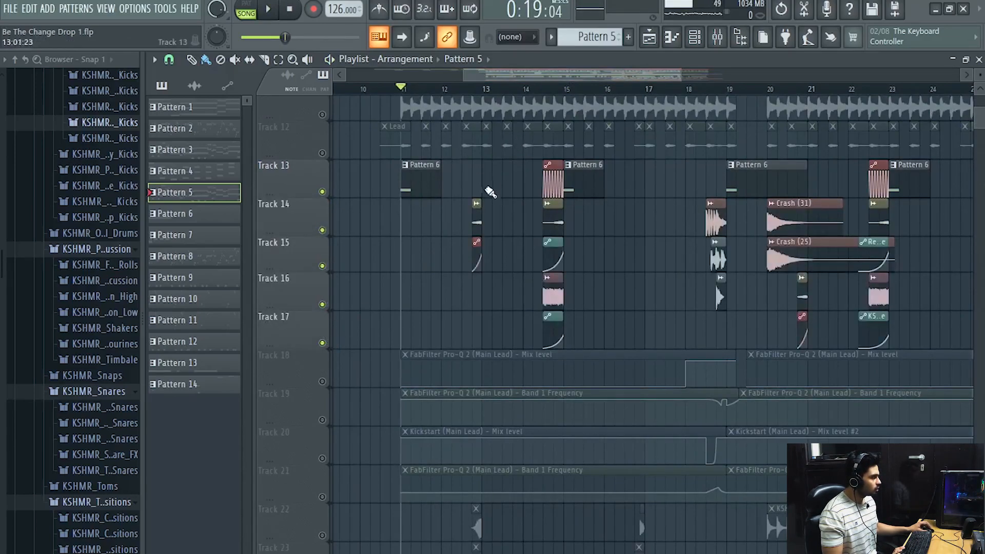
Pause the song and select track 41, which holds the Pattern 14 clips
left_click(267, 9)
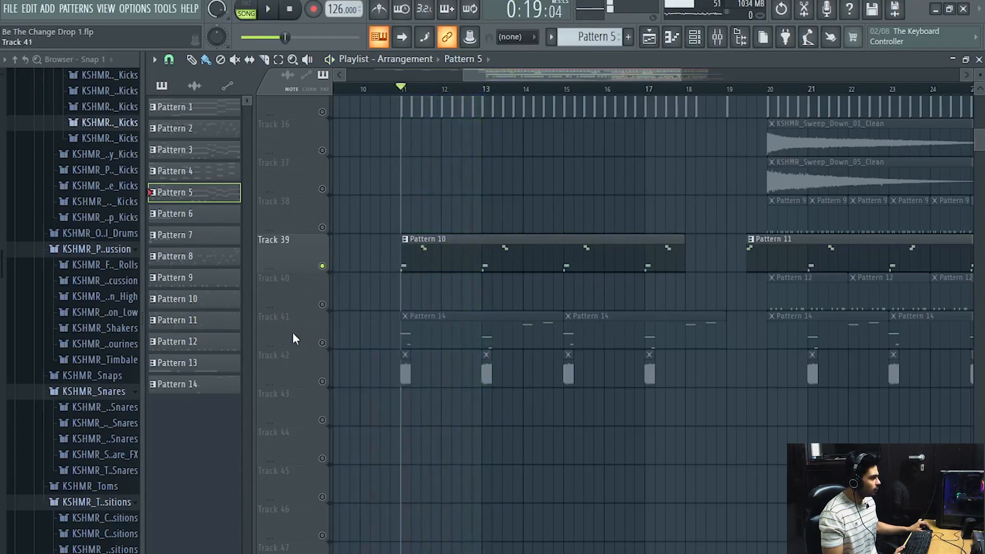
left_click(267, 9)
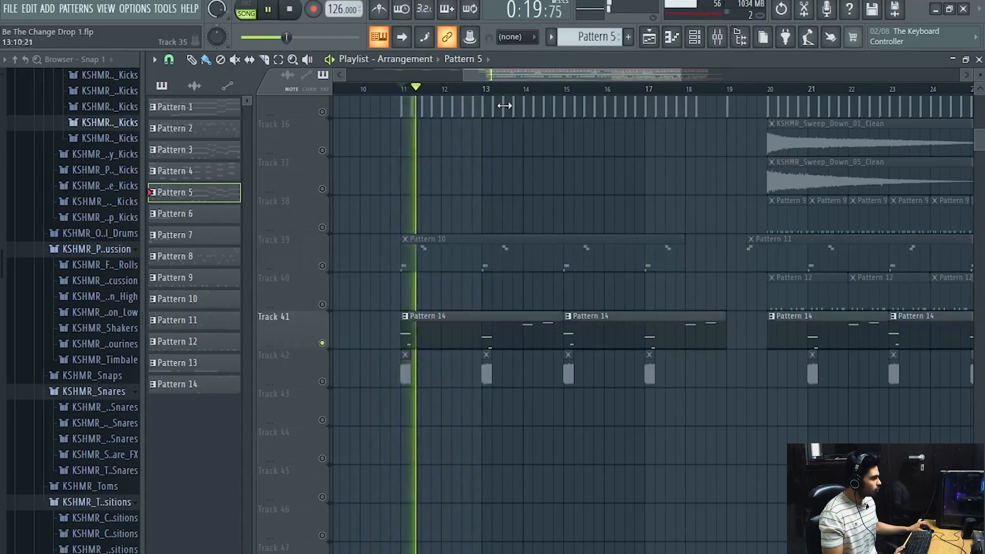